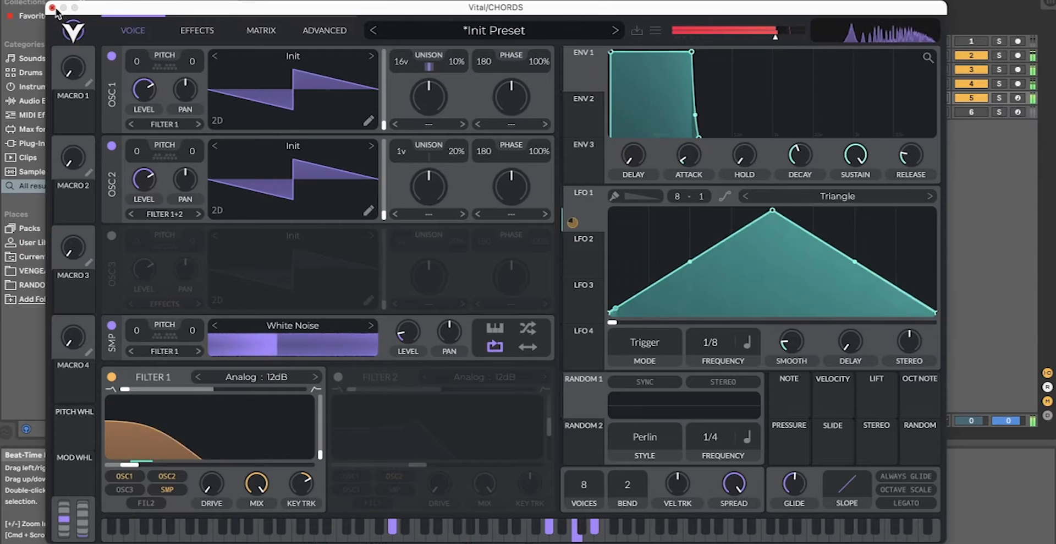
# Step: Close the finished patch and open Vital on the second CHORDS track
pyautogui.click(51, 7)
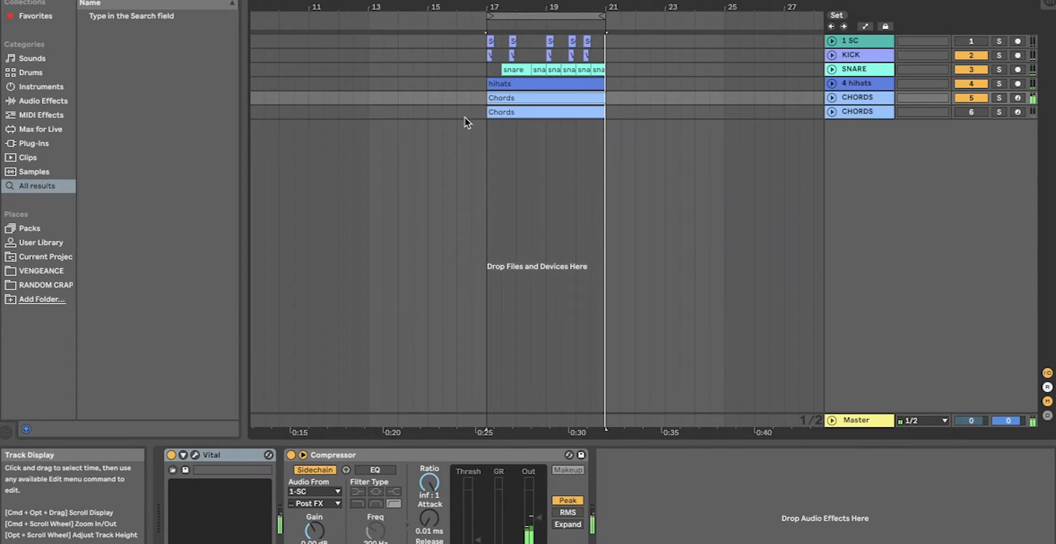
pyautogui.doubleClick(211, 454)
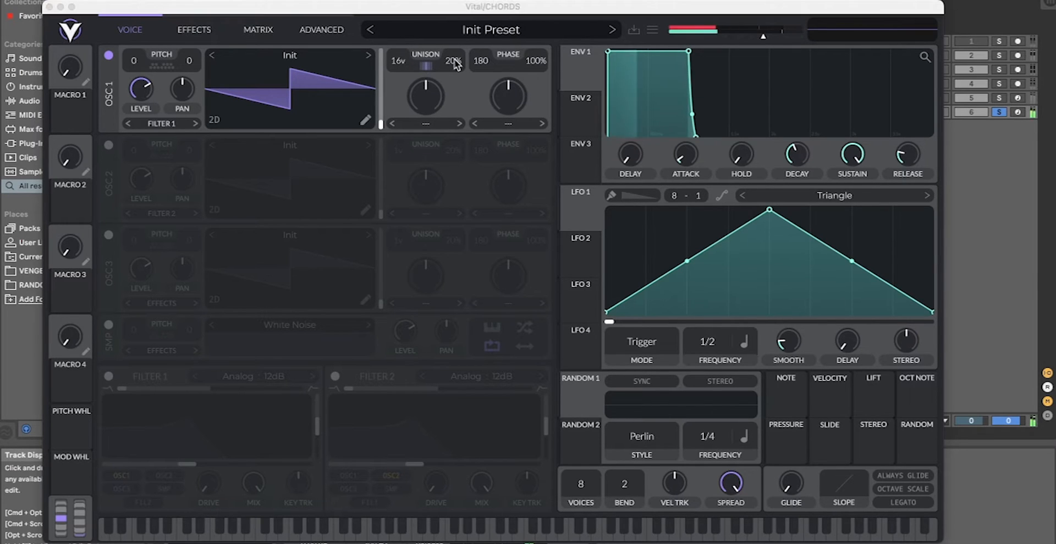
# Step: Narrow OSC 1 unison detune to 10% and add white noise at about 0.03 level
pyautogui.moveTo(450, 61); pyautogui.dragTo(450, 74)
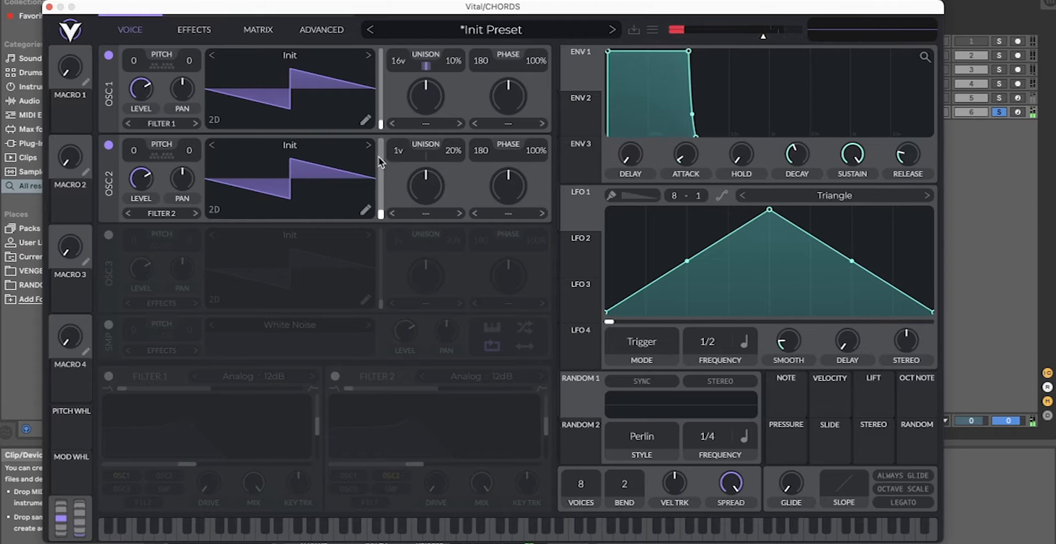
pyautogui.click(108, 324)
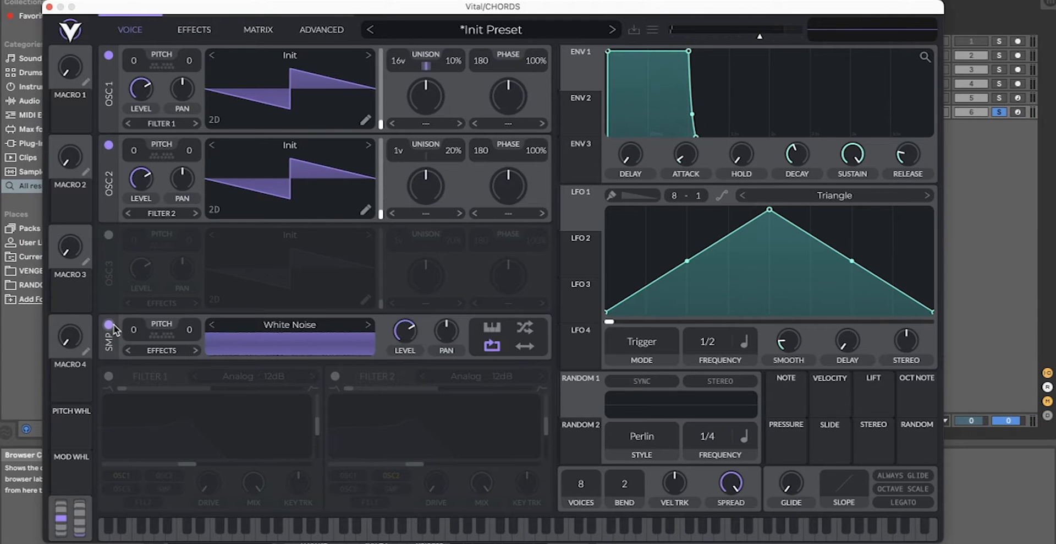
pyautogui.moveTo(405, 330); pyautogui.dragTo(405, 334)
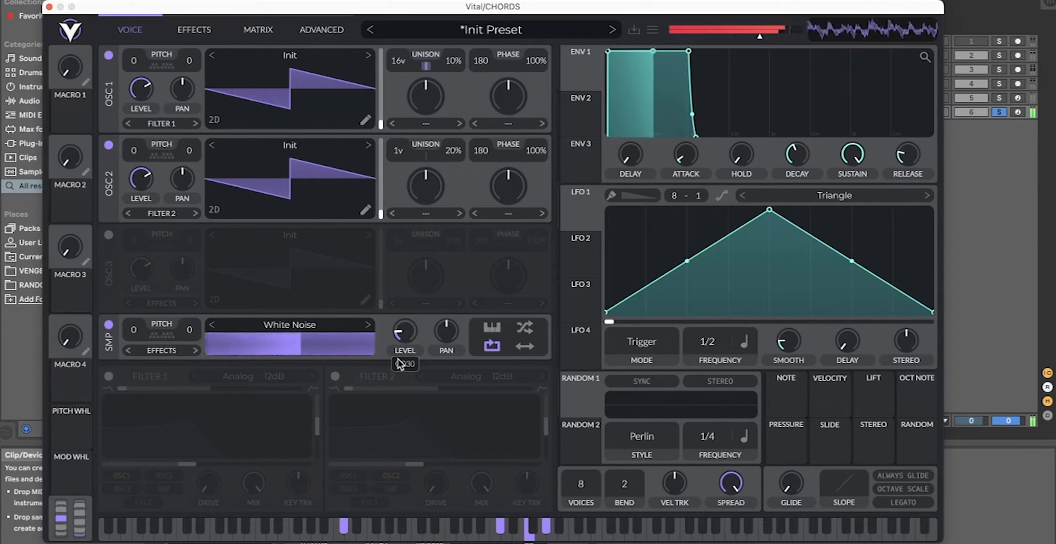
pyautogui.moveTo(404, 330); pyautogui.dragTo(405, 343)
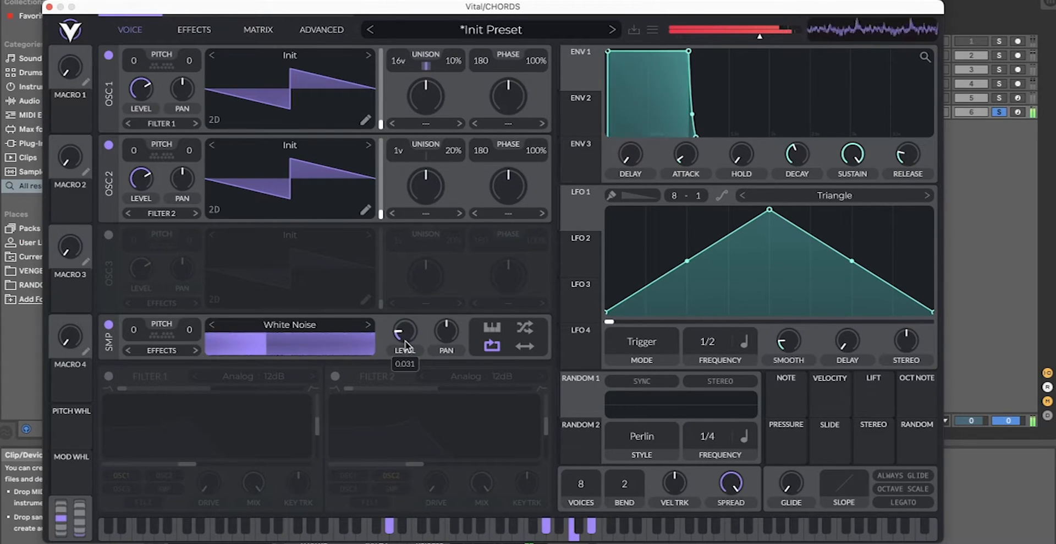
pyautogui.moveTo(405, 334); pyautogui.dragTo(405, 343)
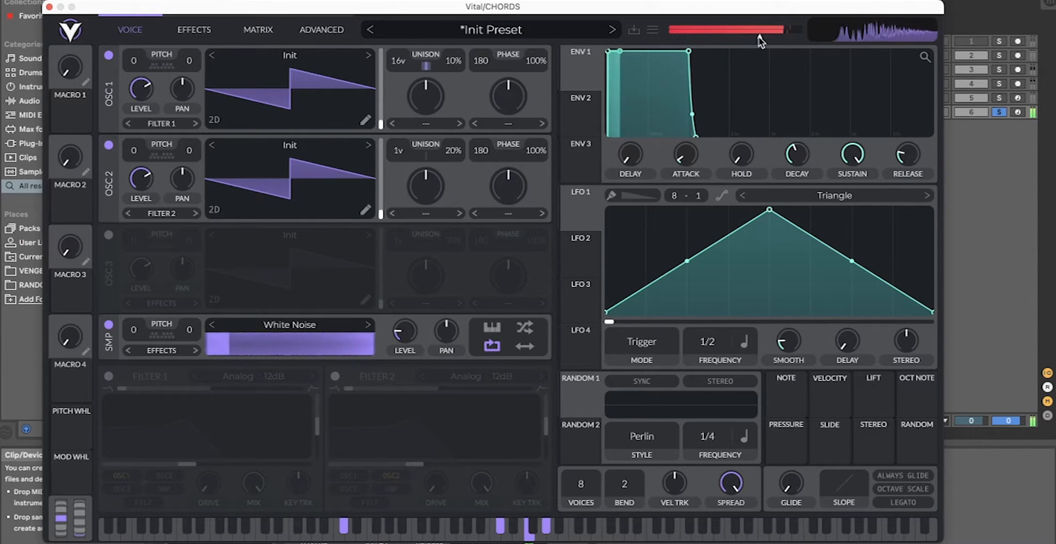
# Step: Enable reverb and reshape the EQ's low shelf, high and middle band nodes
pyautogui.click(194, 30)
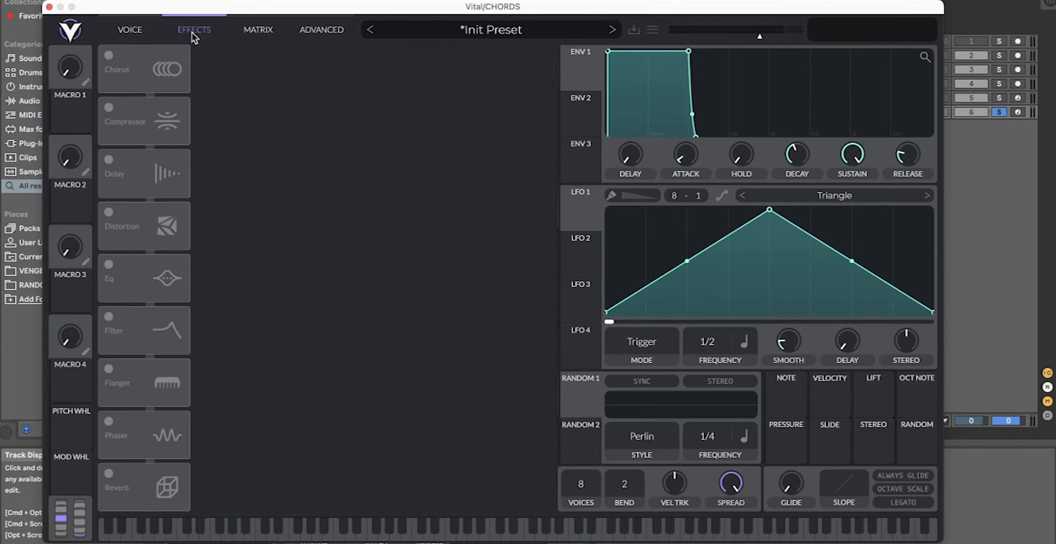
pyautogui.moveTo(105, 310)
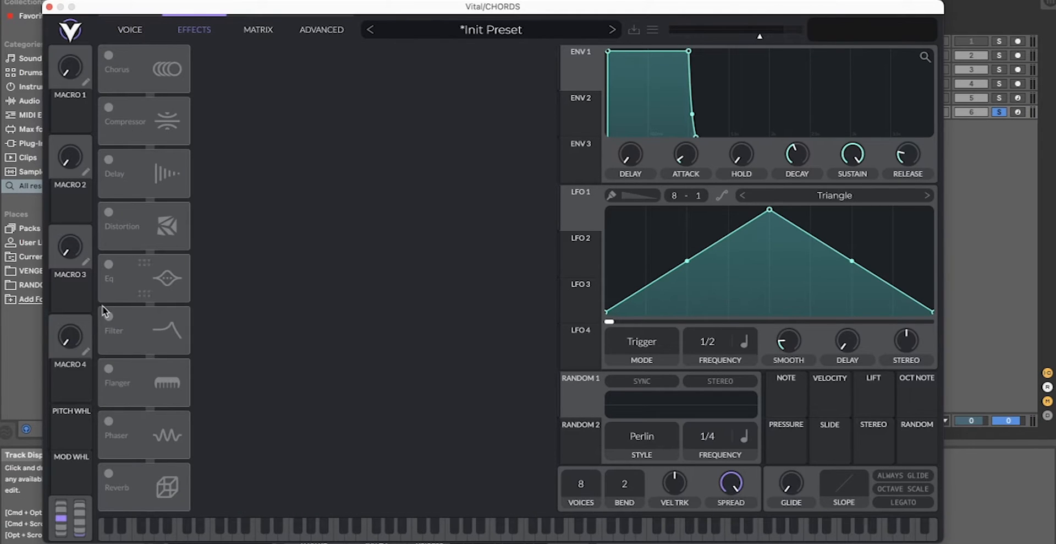
pyautogui.click(108, 475)
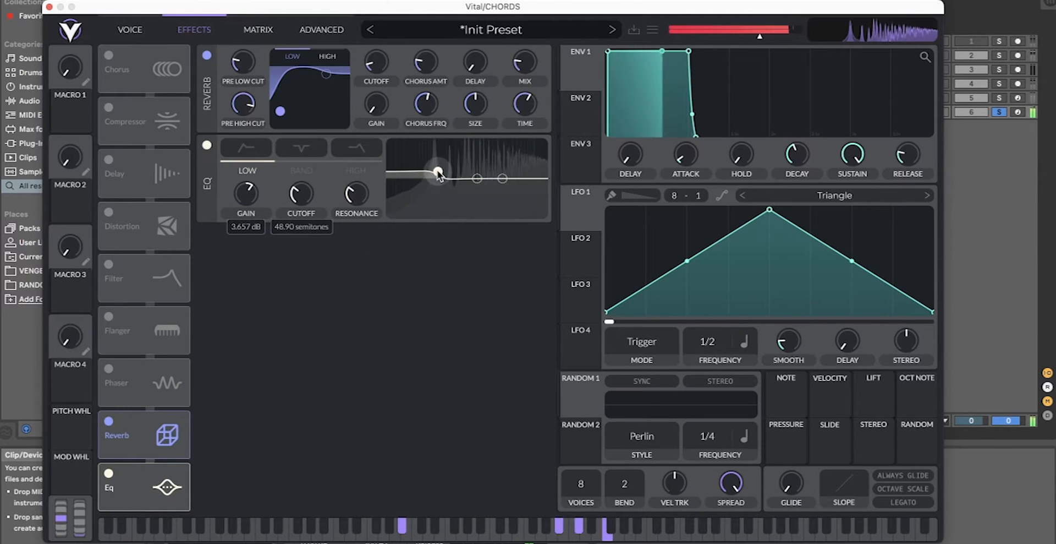
pyautogui.moveTo(438, 172); pyautogui.dragTo(509, 178)
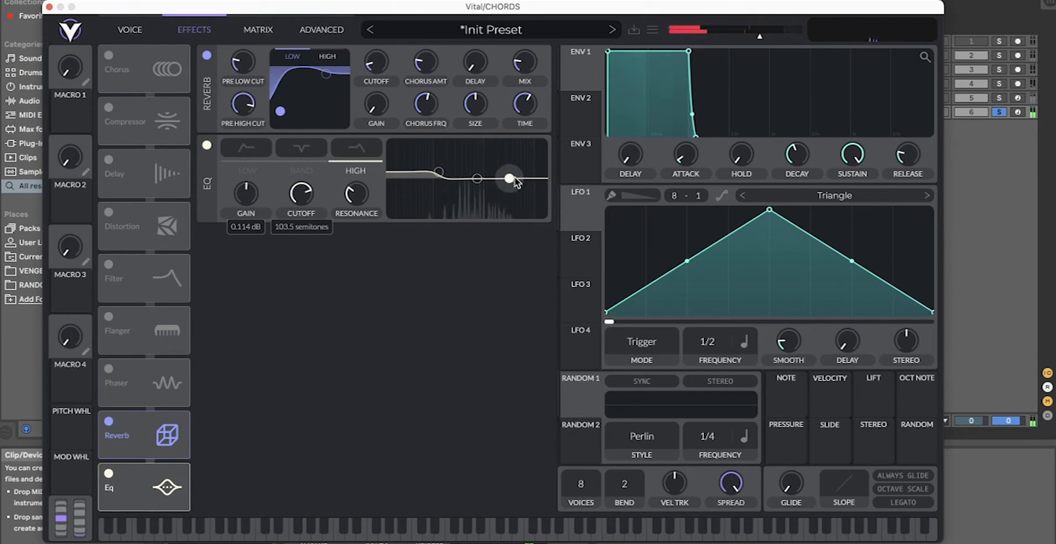
pyautogui.moveTo(508, 178); pyautogui.dragTo(478, 180)
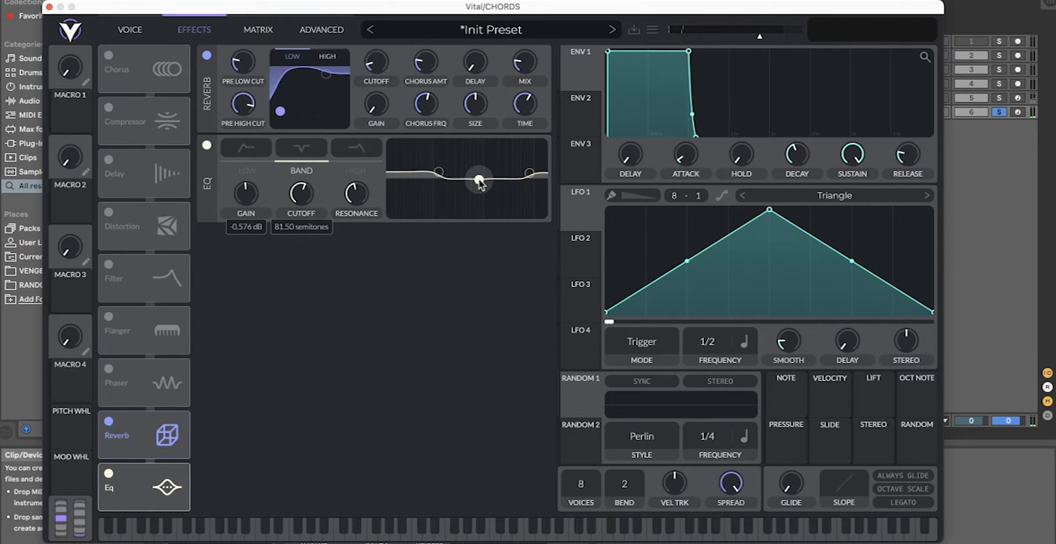
pyautogui.moveTo(478, 181); pyautogui.dragTo(500, 166)
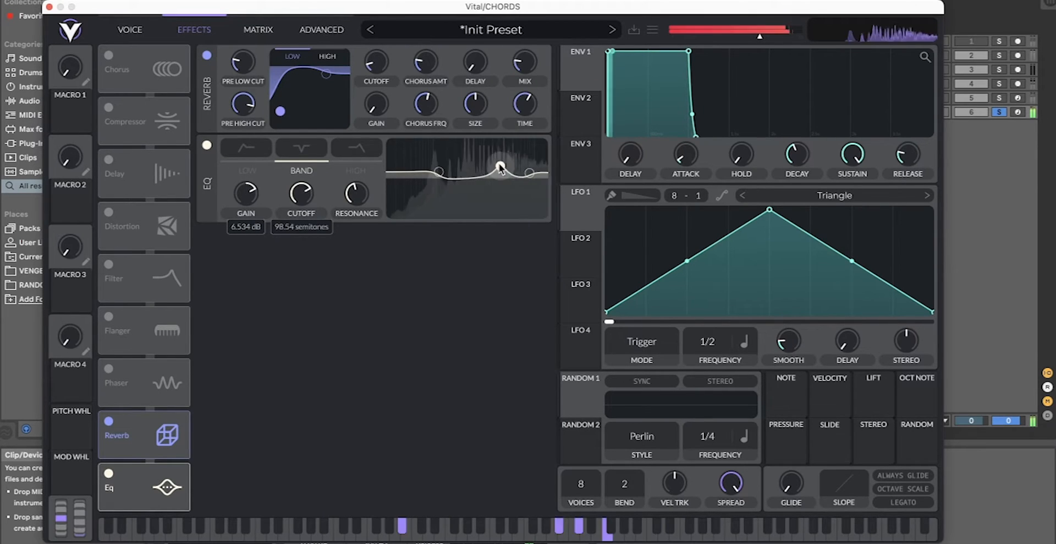
pyautogui.moveTo(498, 166); pyautogui.dragTo(499, 172)
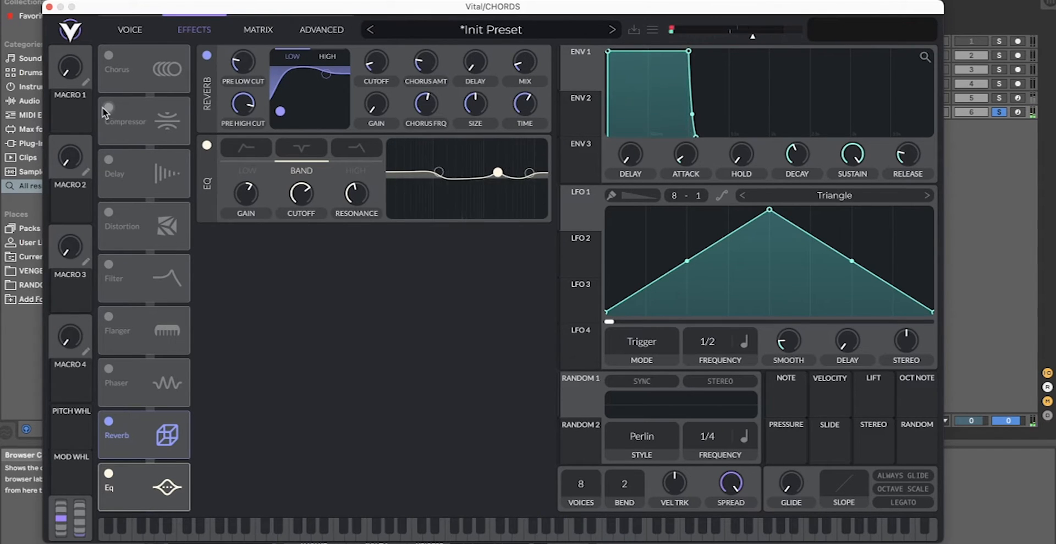
# Step: Turn on the multiband compressor and lower the reverb mix to about 6%
pyautogui.click(108, 109)
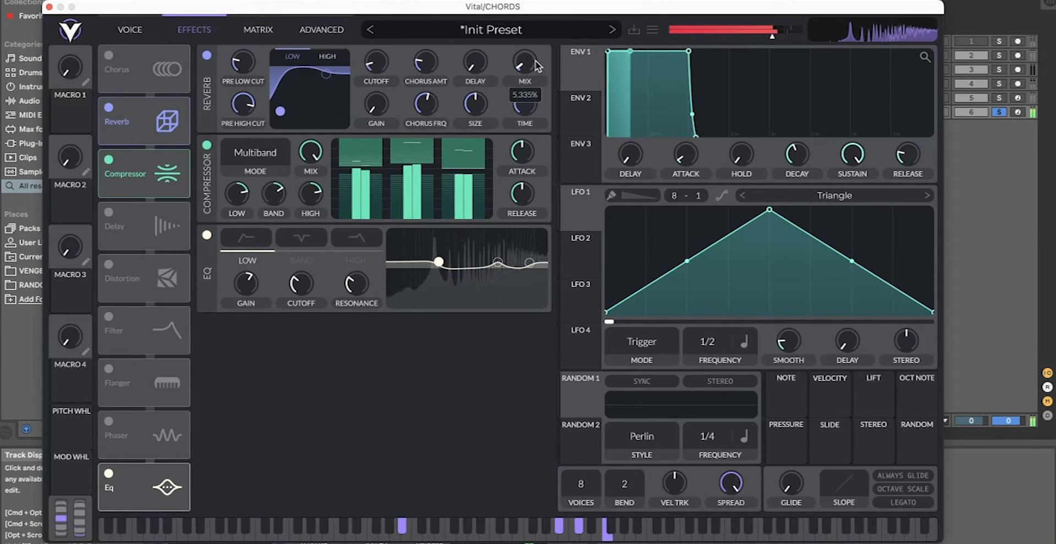
pyautogui.moveTo(525, 64); pyautogui.dragTo(525, 59)
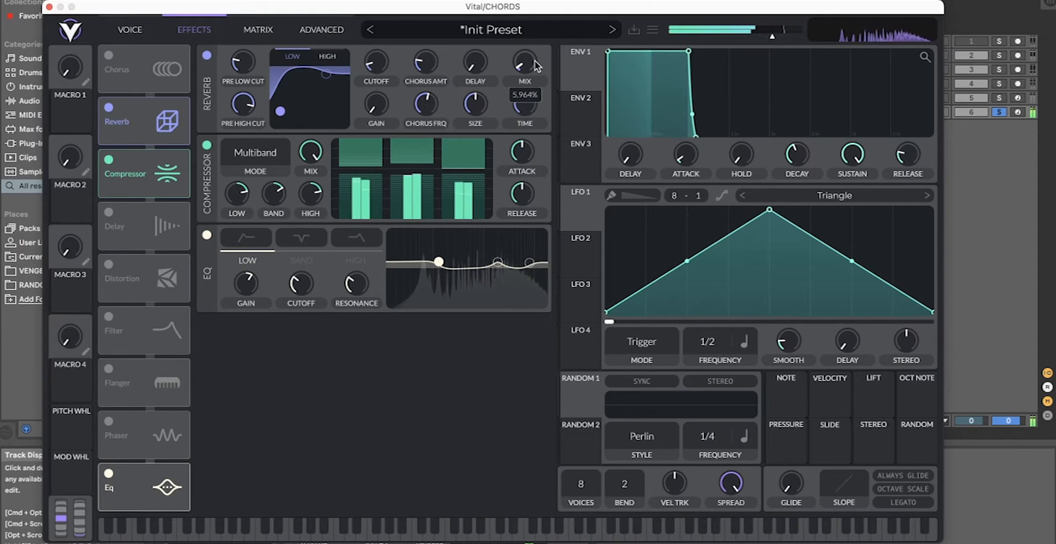
pyautogui.click(129, 29)
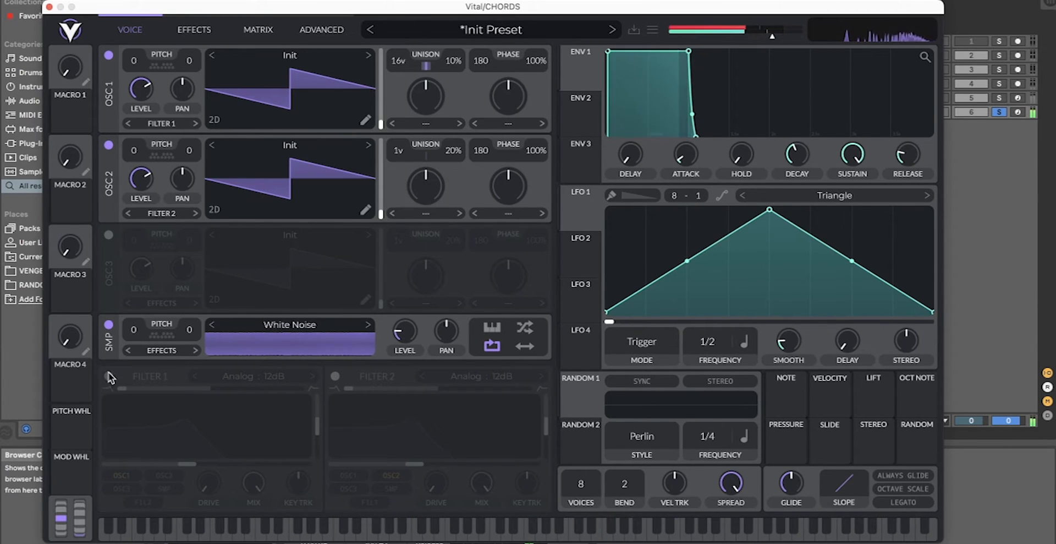
# Step: Enable Filter 1 and route the noise layer into it
pyautogui.click(108, 375)
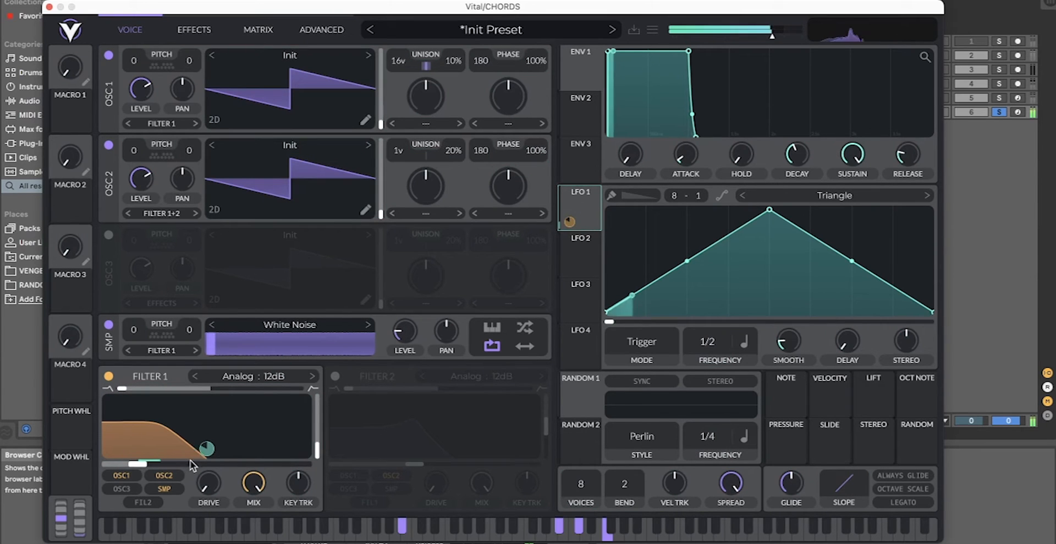
pyautogui.click(253, 483)
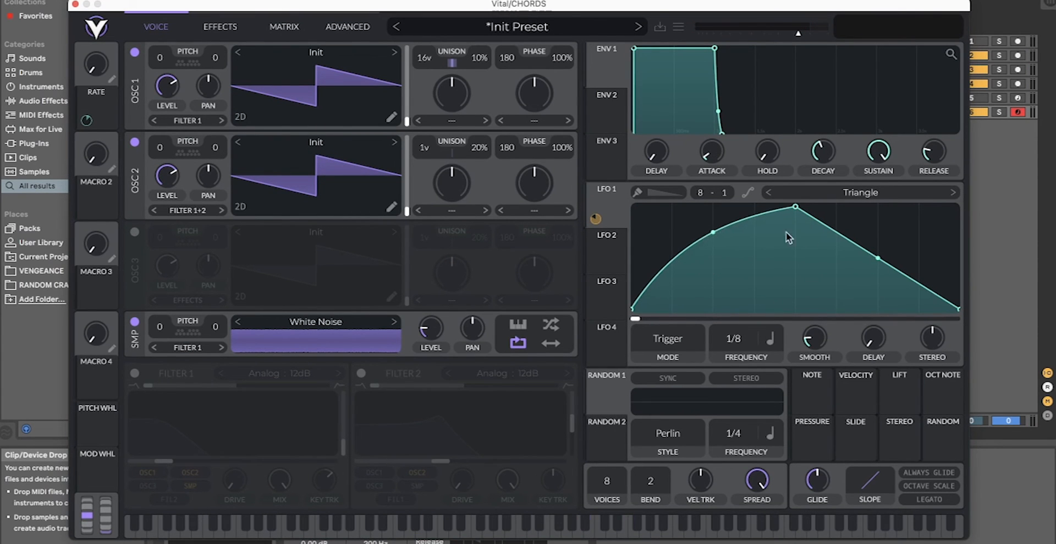
# Step: Reshape LFO 1 into a sharp rise and long decay with slight stereo offset
pyautogui.moveTo(795, 208); pyautogui.dragTo(834, 249)
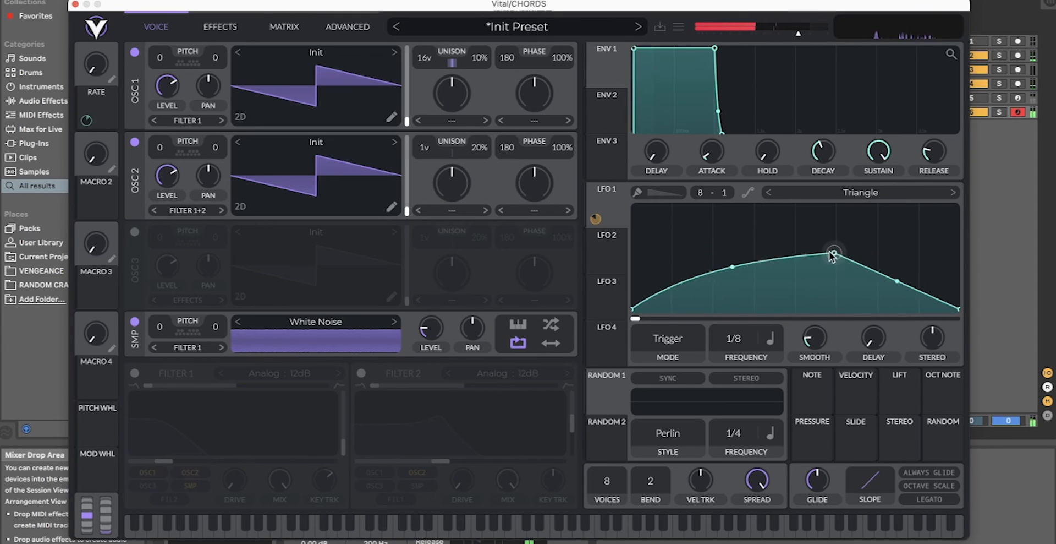
pyautogui.moveTo(832, 253); pyautogui.dragTo(716, 208)
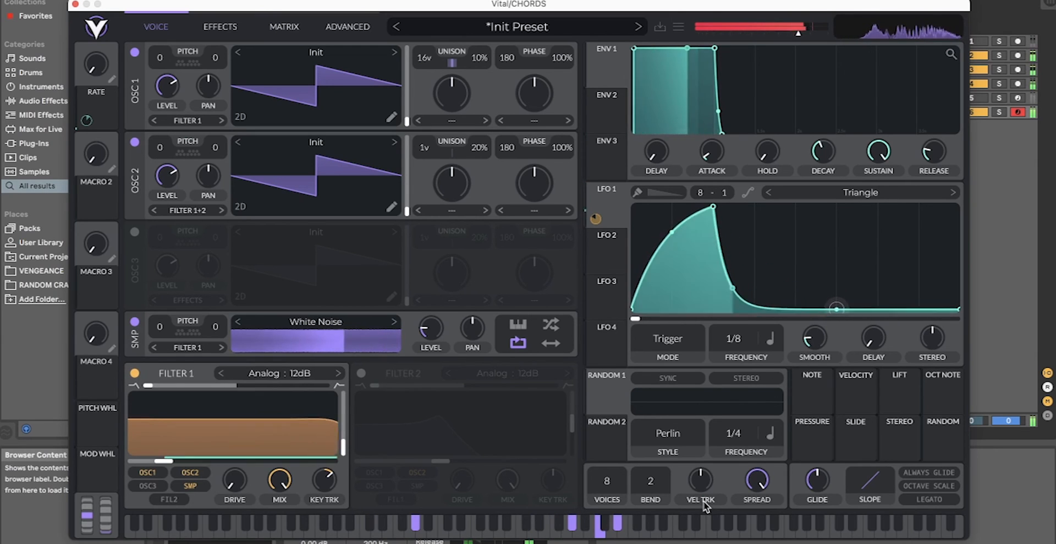
pyautogui.moveTo(837, 307); pyautogui.dragTo(838, 221)
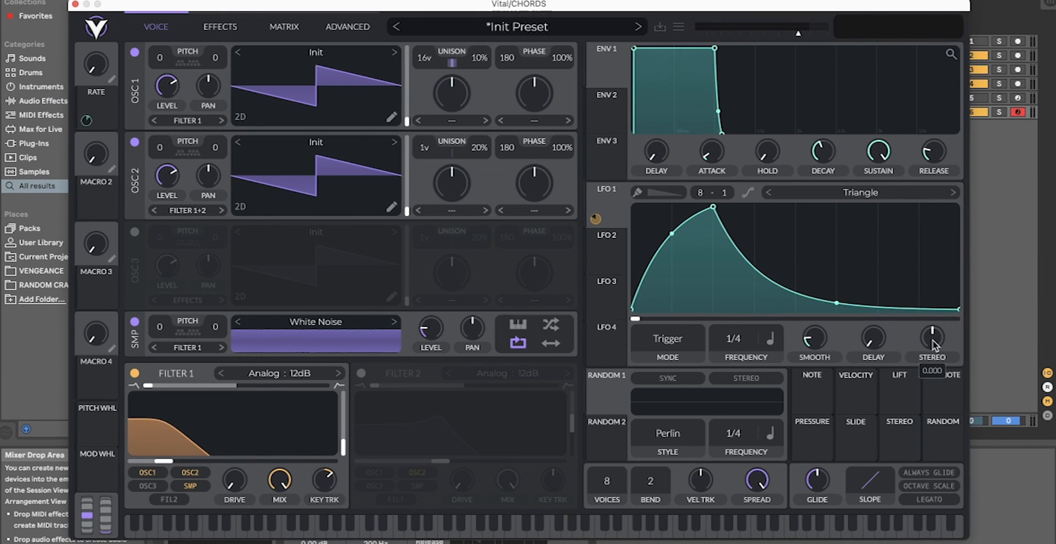
pyautogui.moveTo(932, 336); pyautogui.dragTo(932, 330)
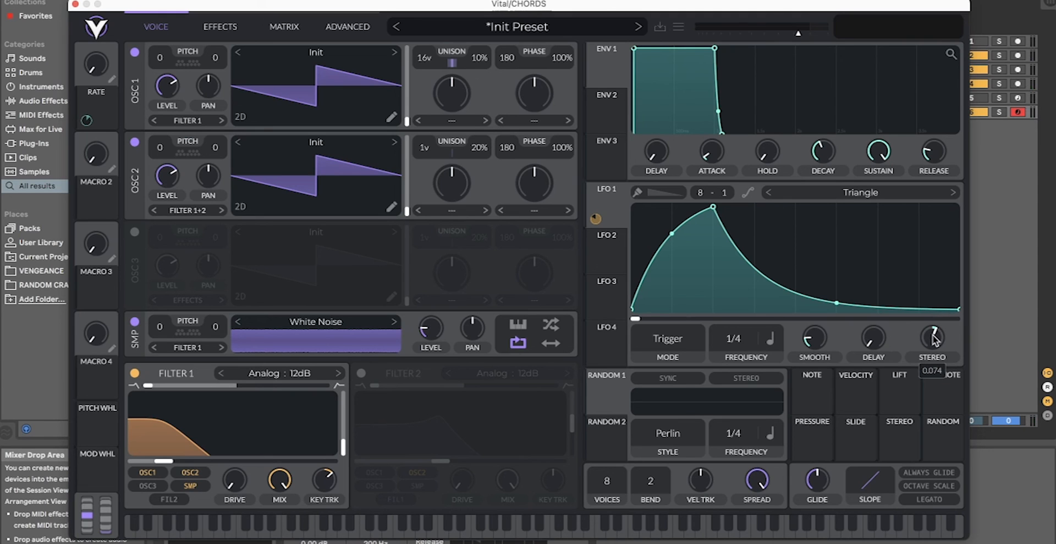
pyautogui.moveTo(933, 337); pyautogui.dragTo(934, 333)
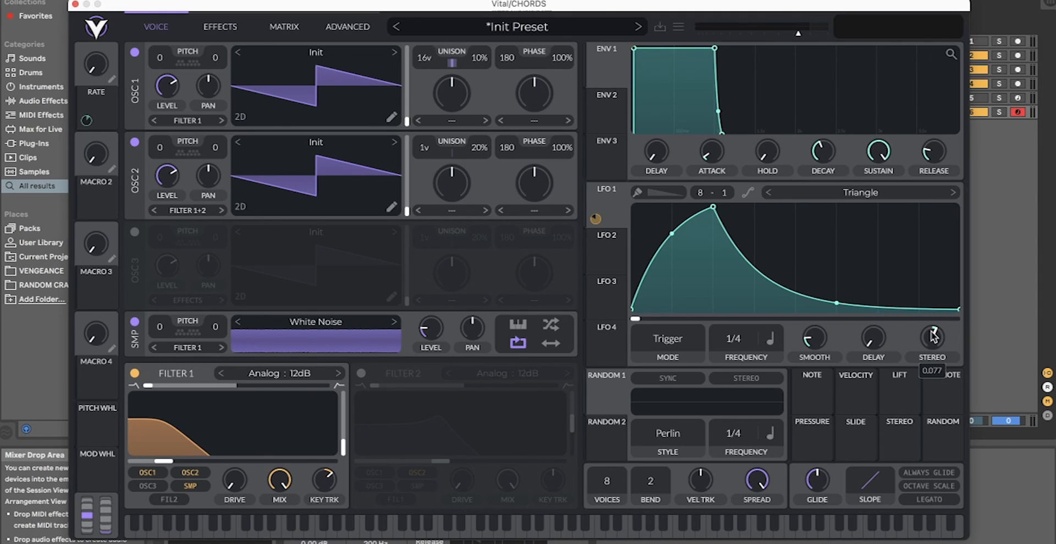